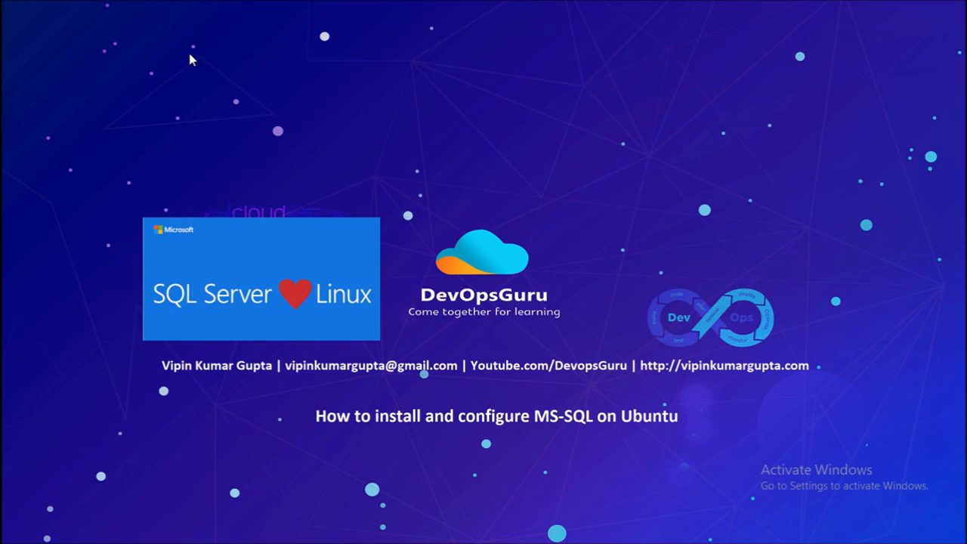
- Import the microsoft.asc signing key with apt-key and add the mssql-server-2017 Ubuntu 16.04 repository
left_click(366, 531)
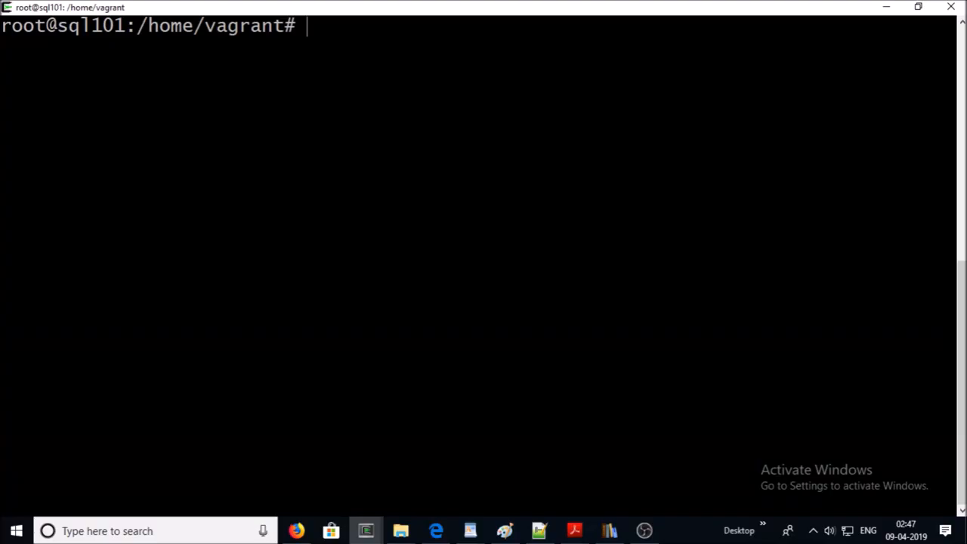
mouse_move(885, 7)
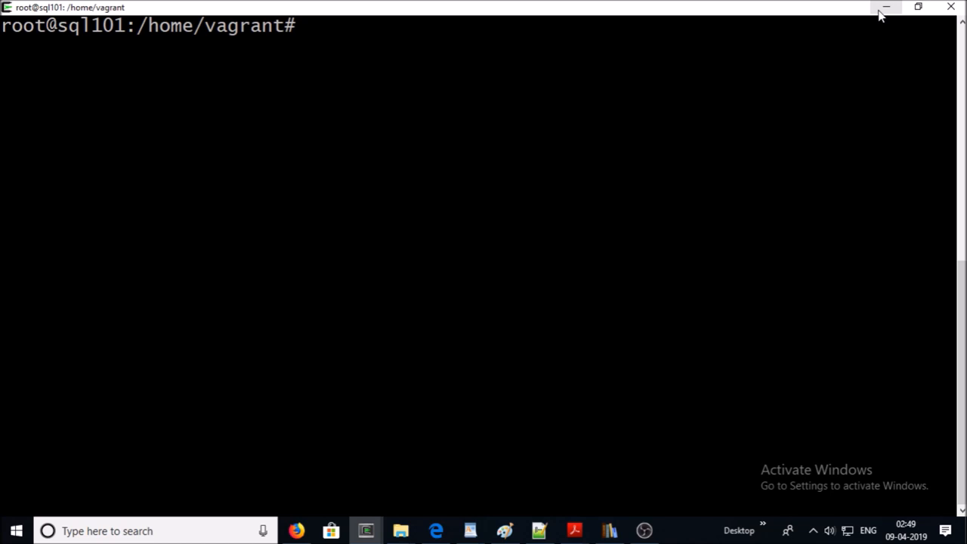
type("wget -qO- https://packages.microsoft.com/keys/microsoft.asc | sudo apt-key add -")
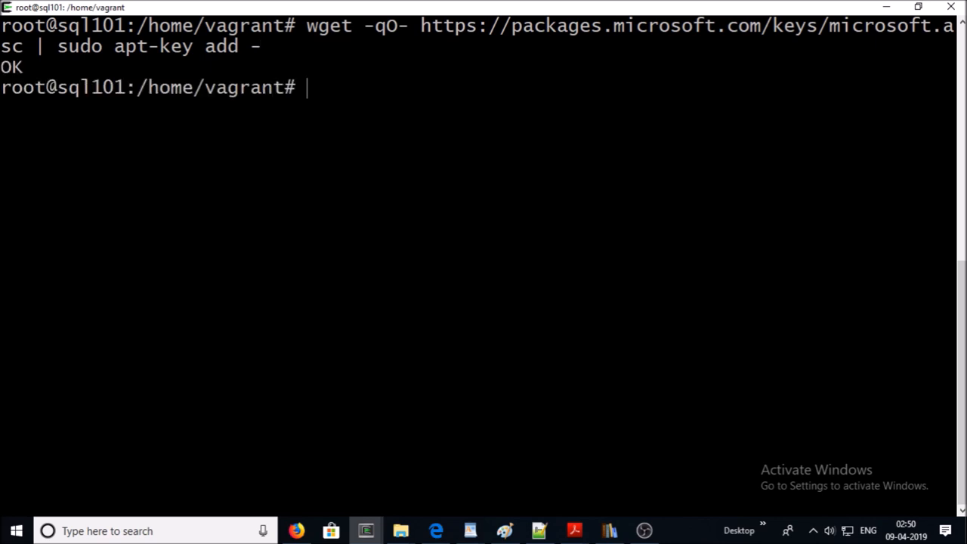
type("sudo add-apt-repository \"$(wget -qO- https://packages.microsoft.com/config/ubuntu/16.04/mssql-server-2017.list)\"")
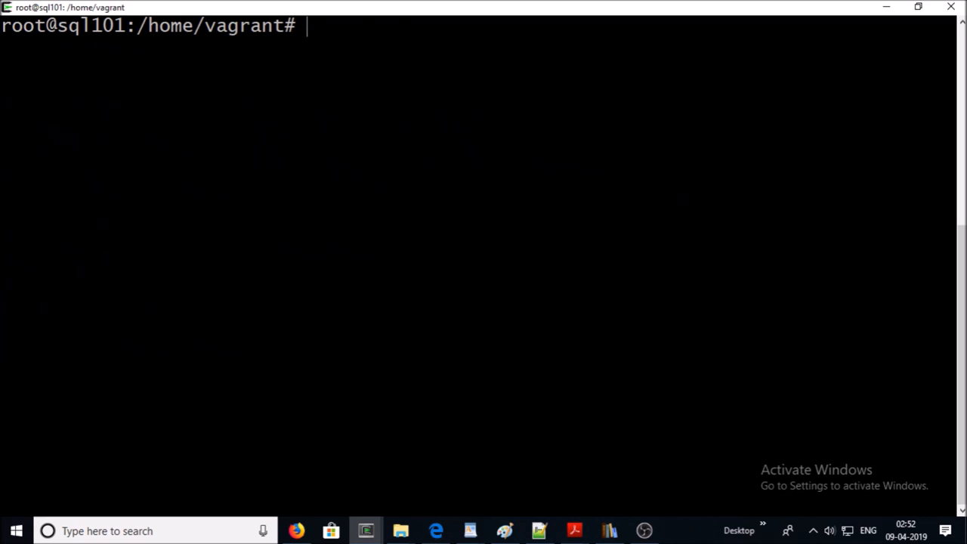
- Install the mssql-server package with apt-get, leading to the mssql-conf edition prompt
type("sudo apt-get install -y mssql-server")
type("sudo /opt/mssql/bin/mssql-conf setup")
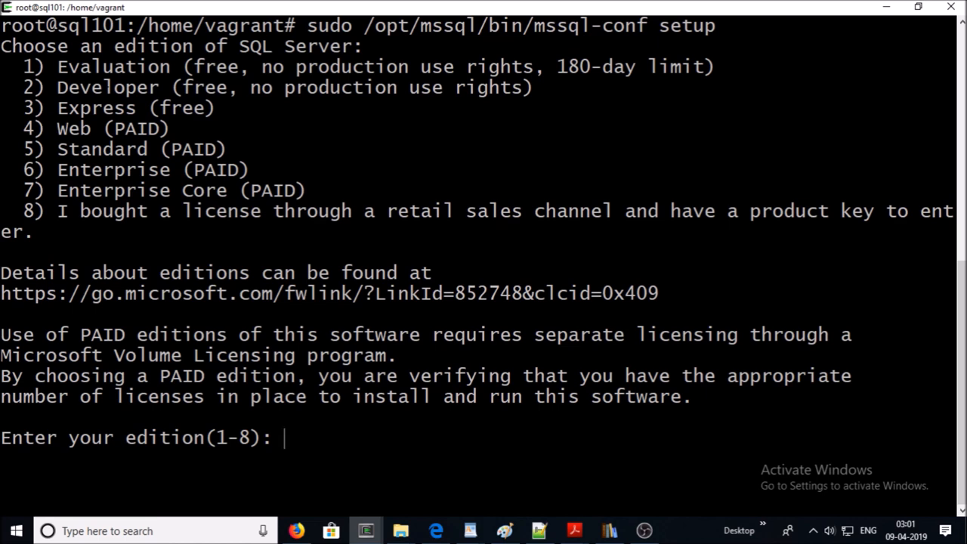
- Choose edition 1 (Evaluation), accept the license with y, and set the SA password
type("1")
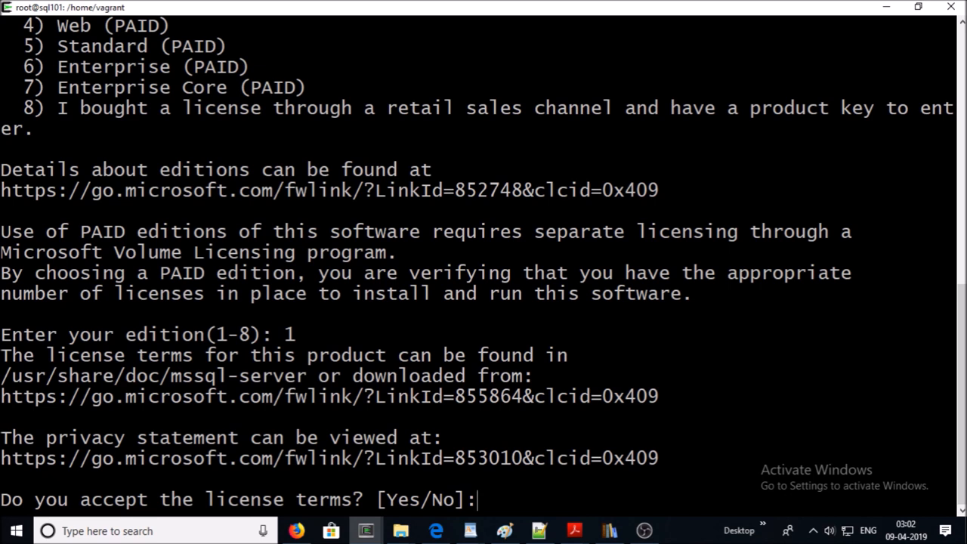
type("y")
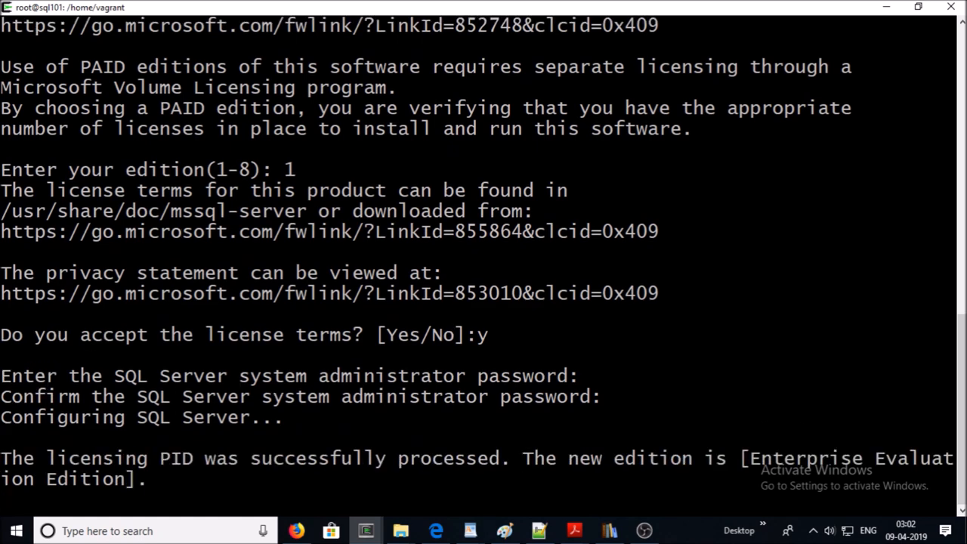
scroll("down", 3)
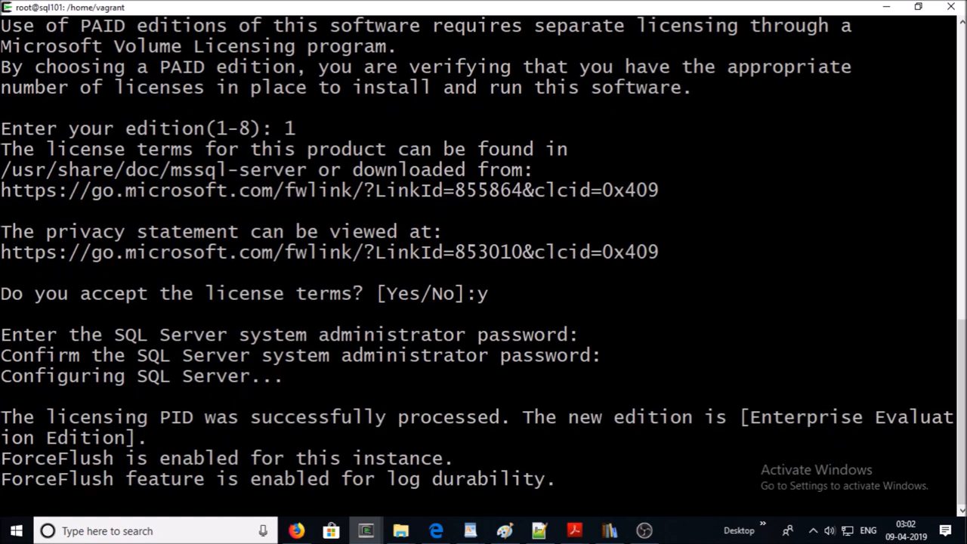
scroll("down", 3)
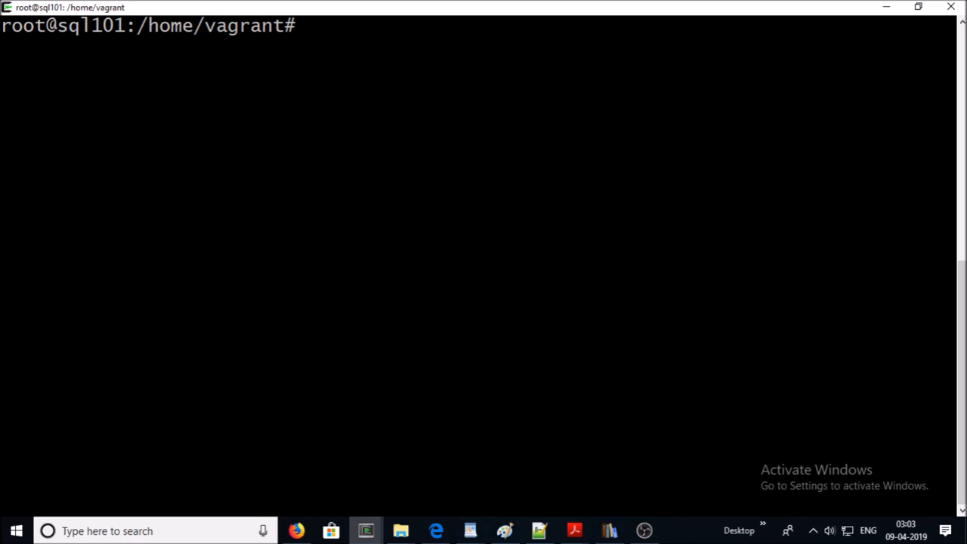
right_click(574, 241)
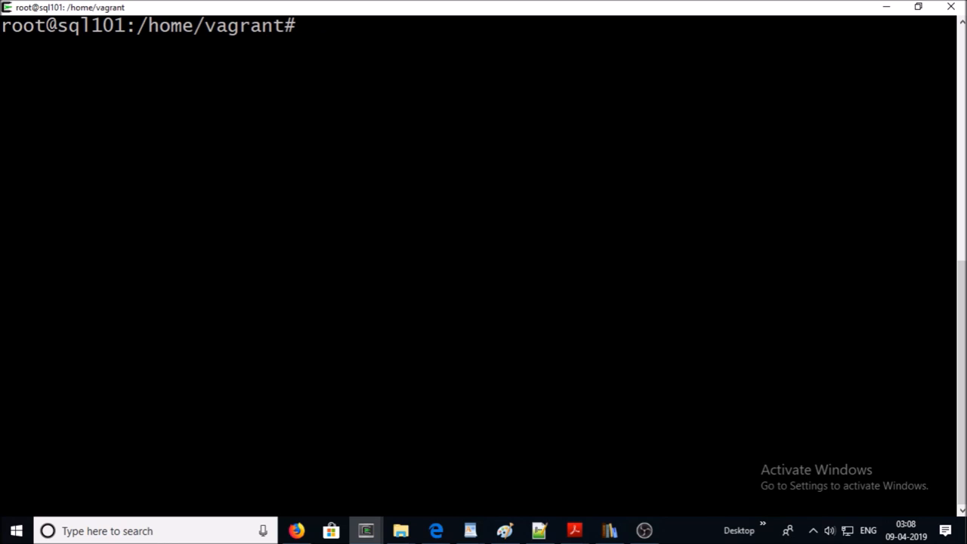
- Connect to 192.168.3.117 using SQL Server Authentication with the sa login and password
left_click(366, 530)
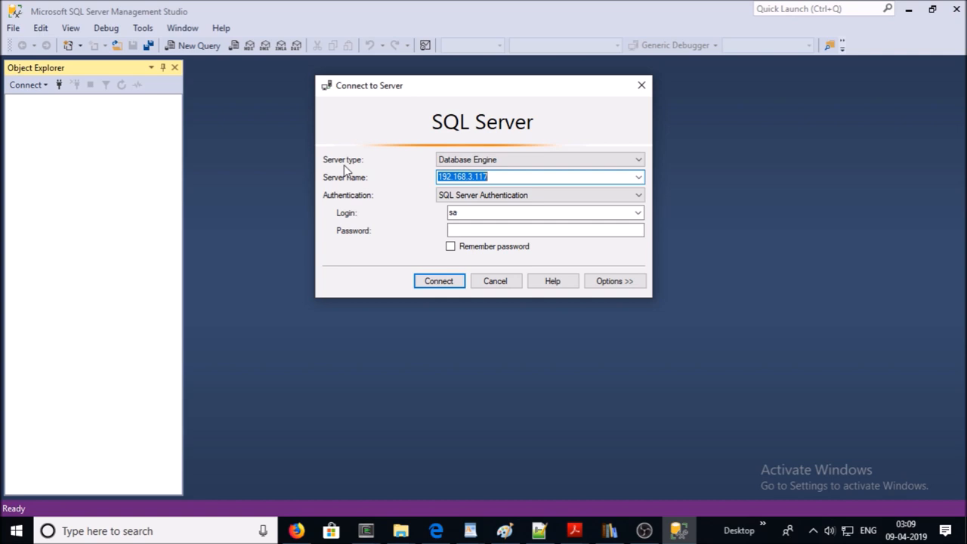
left_click(544, 231)
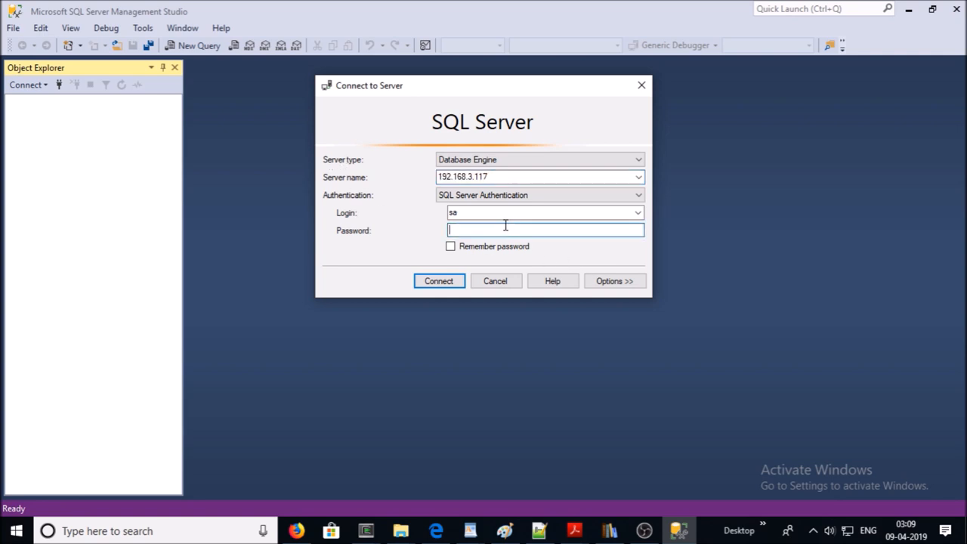
left_click(438, 280)
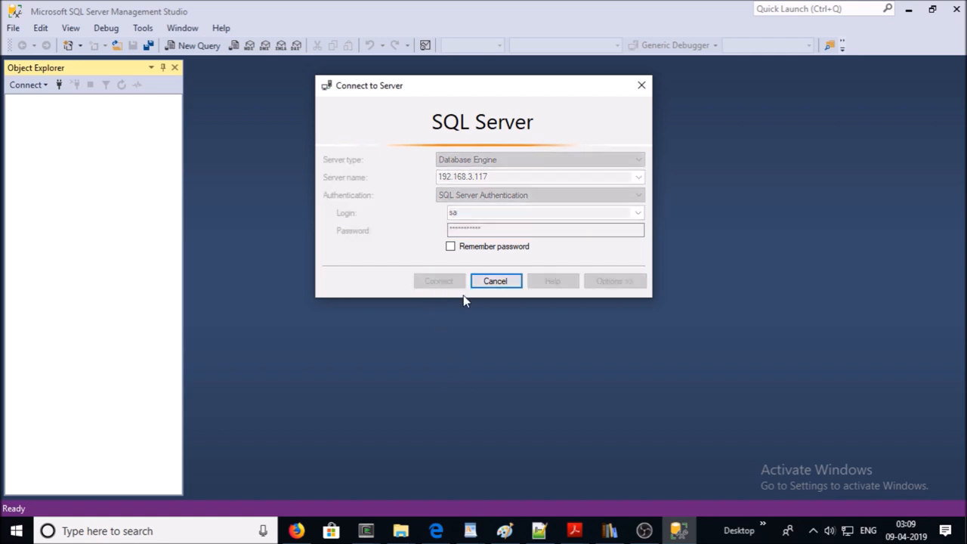
mouse_move(561, 340)
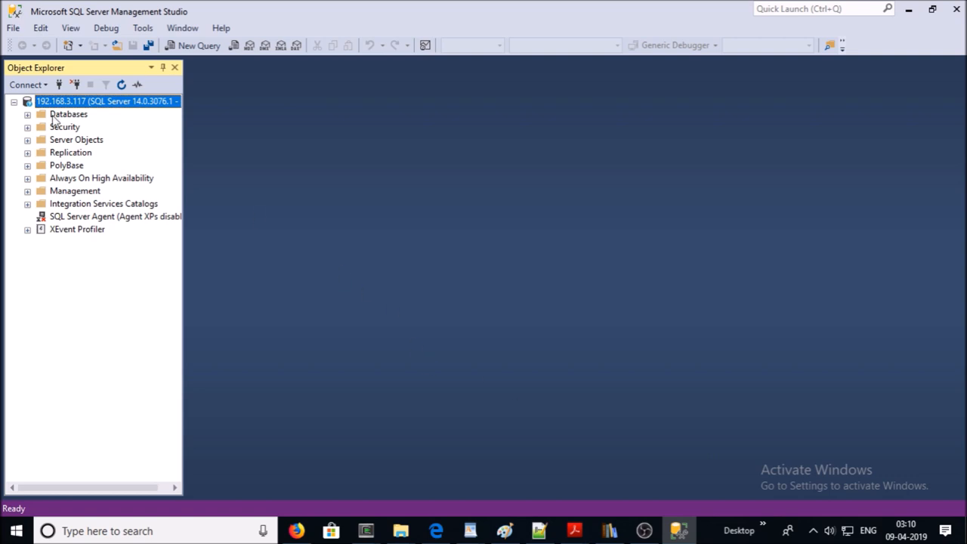
- Expand Databases in Object Explorer and start Restore Files and Filegroups
left_click(27, 114)
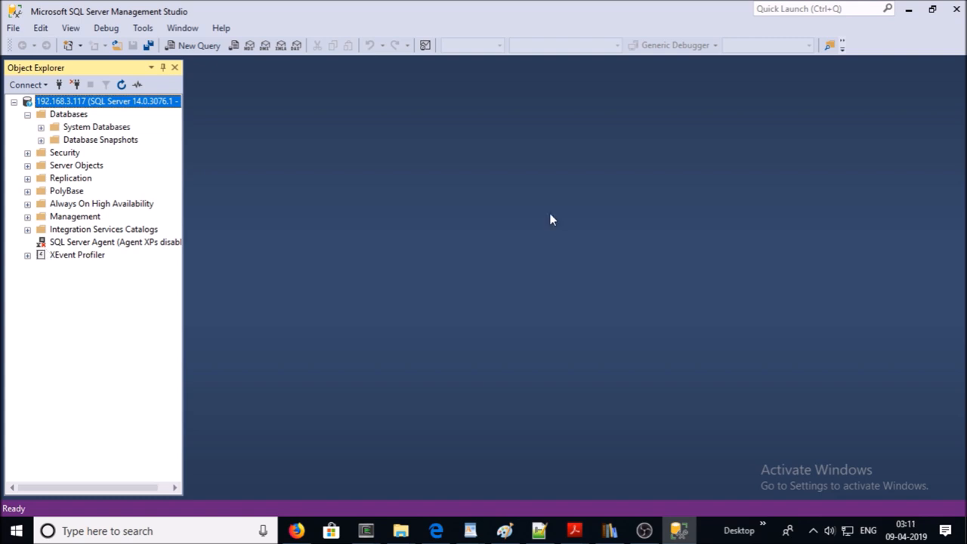
left_click(68, 113)
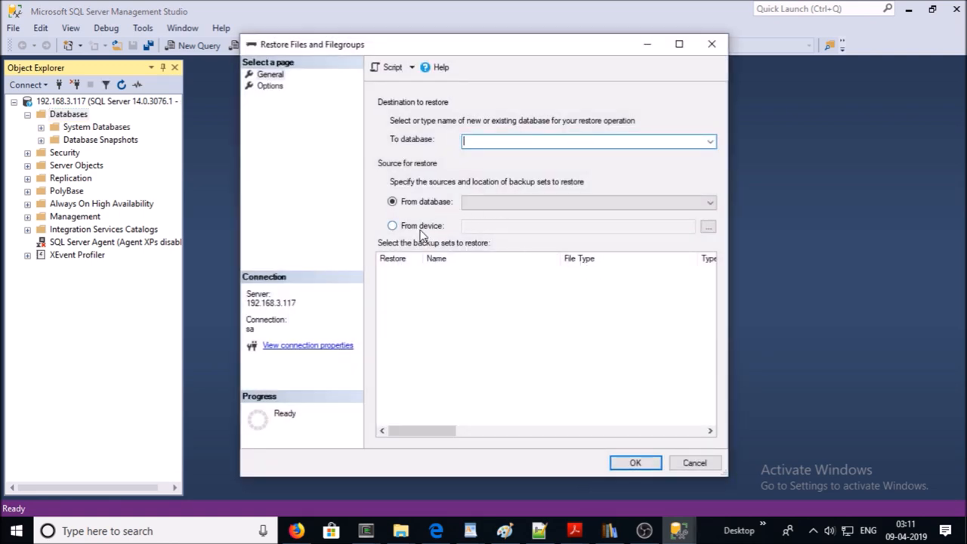
- Set the restore source to From device and add AdventureWorksDW2017.bak from /var/opt/mssql/data
left_click(393, 225)
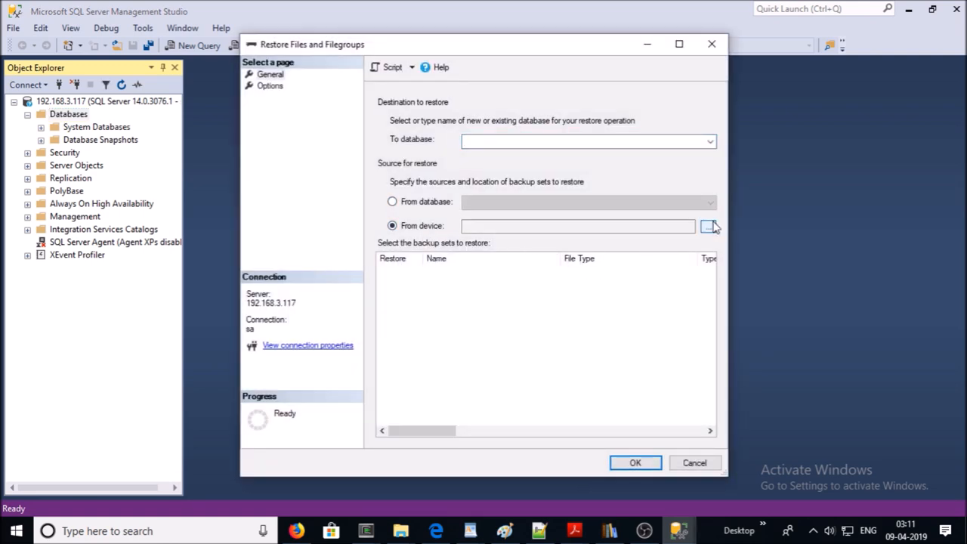
left_click(708, 226)
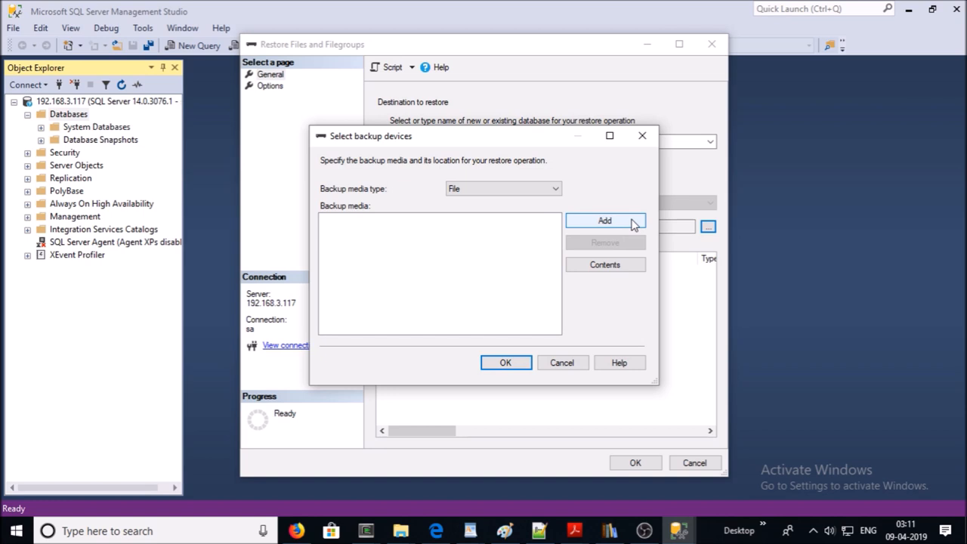
left_click(604, 220)
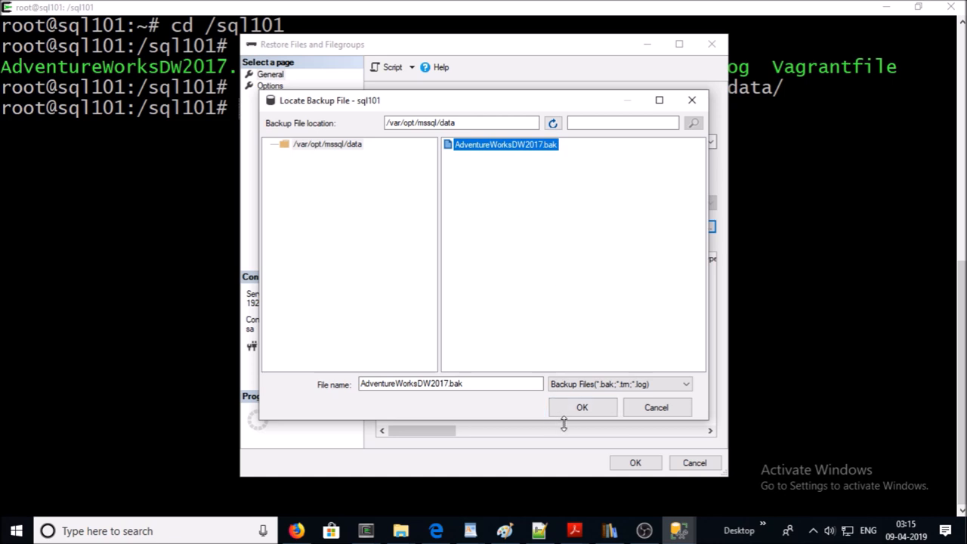
- Confirm the backup file and media, enter 'AdventureWorks' as the destination, and run the restore
left_click(581, 407)
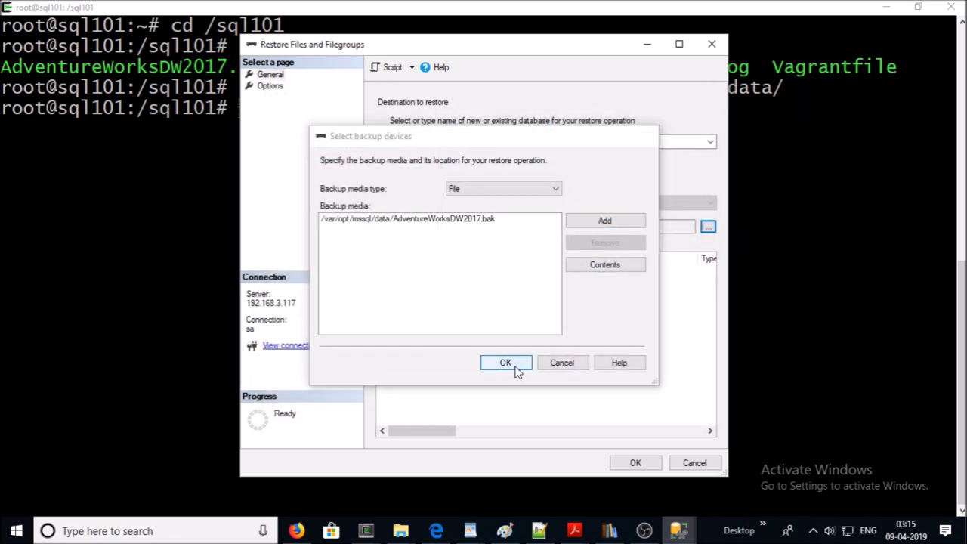
left_click(505, 362)
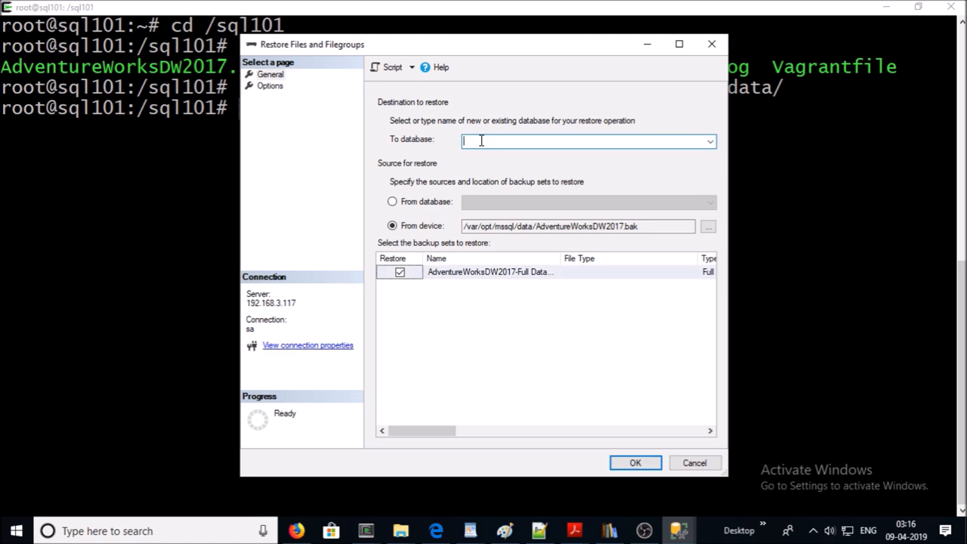
type("AdventureWorks")
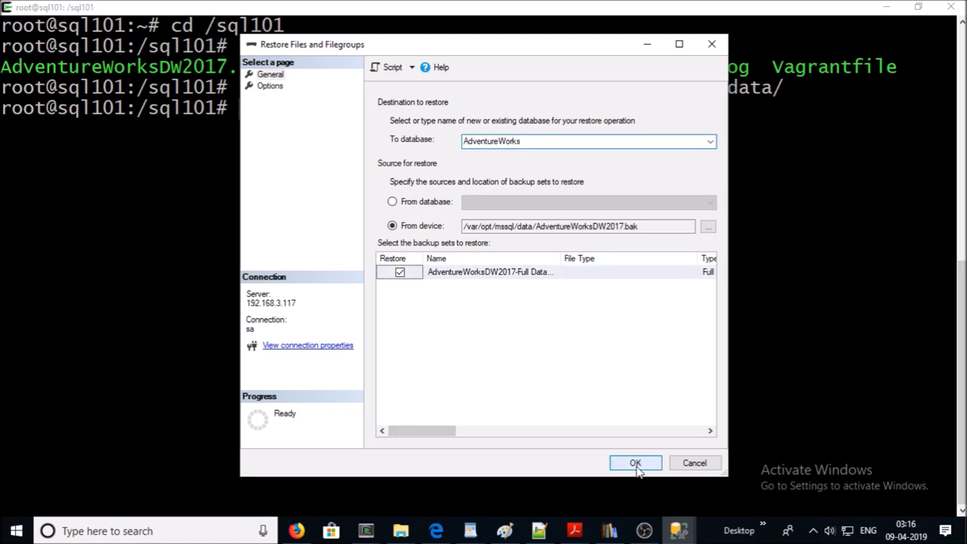
left_click(634, 462)
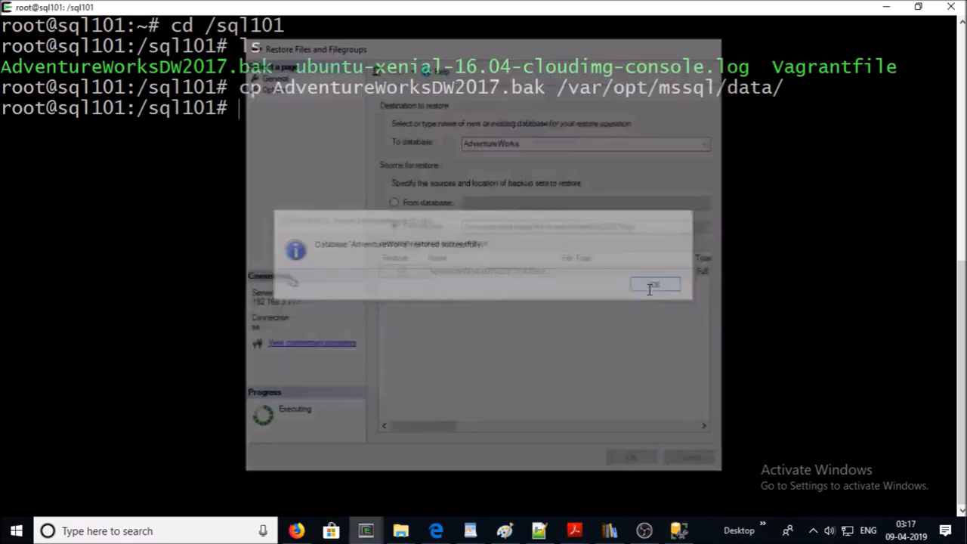
- Dismiss the success message, refresh Databases, and expand AdventureWorks and its Tables folder
left_click(655, 284)
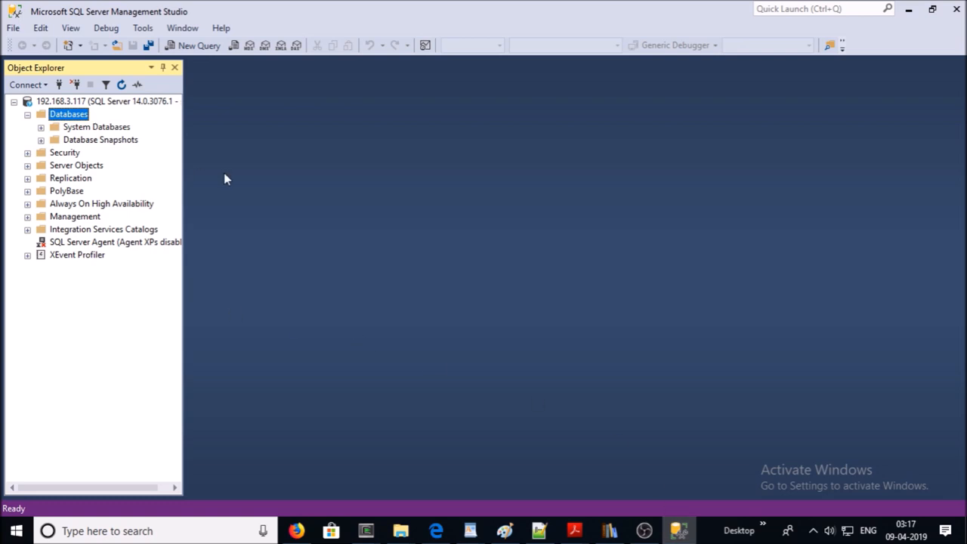
left_click(121, 84)
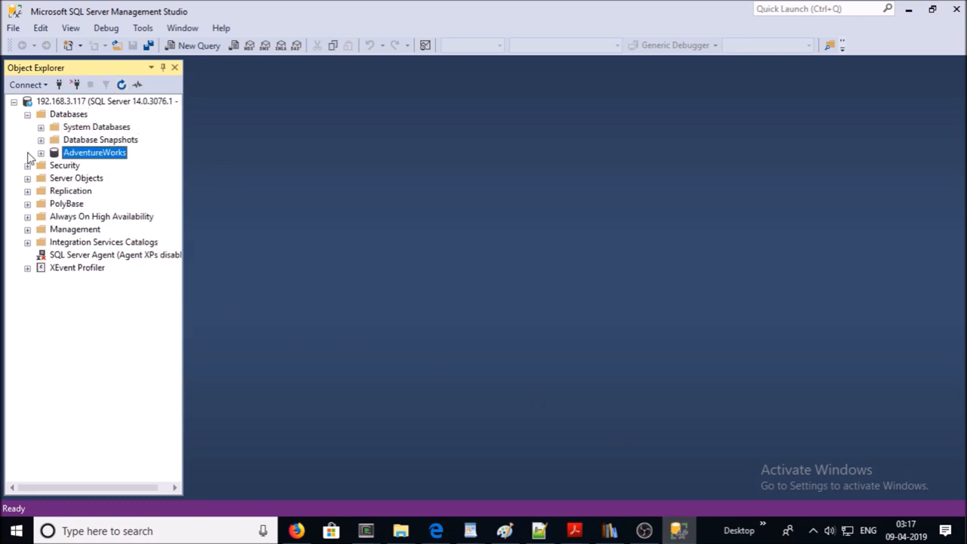
left_click(41, 152)
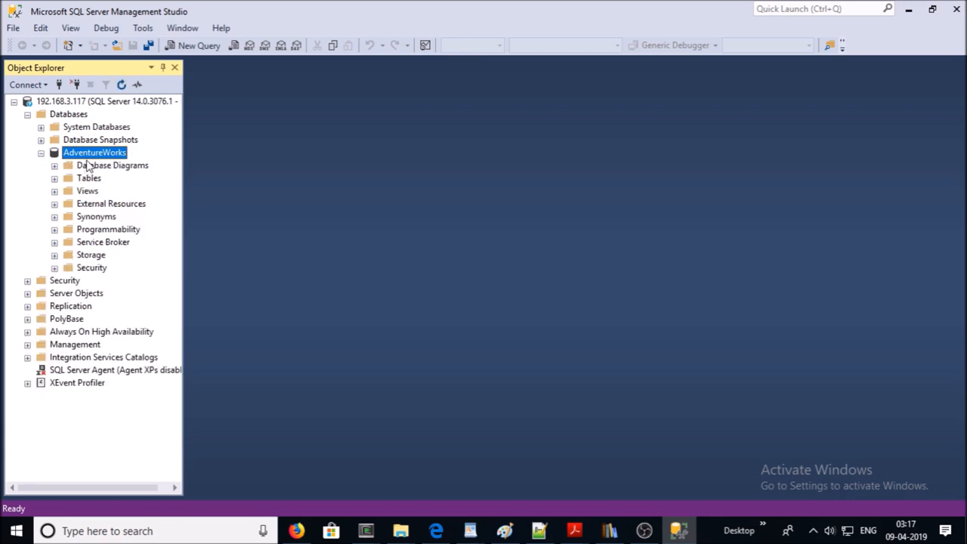
mouse_move(96, 241)
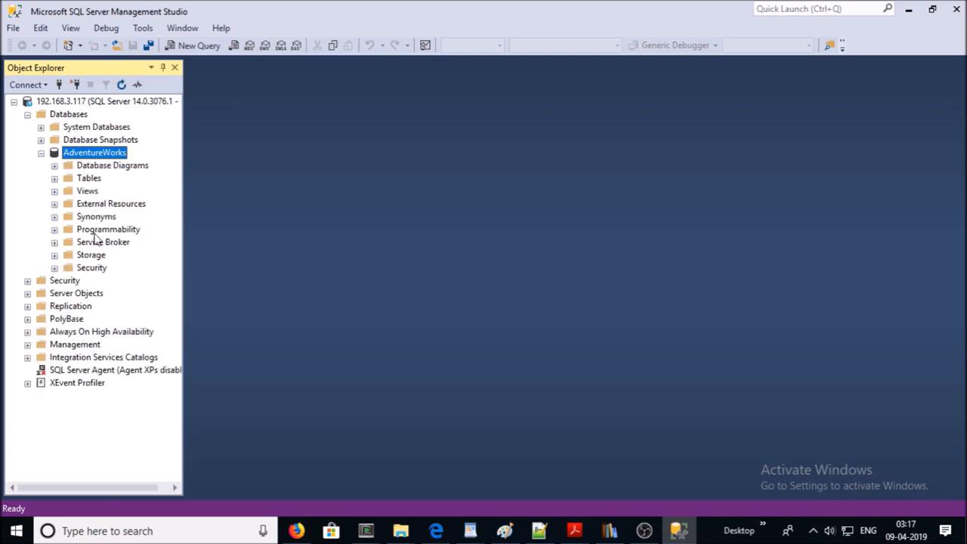
left_click(53, 177)
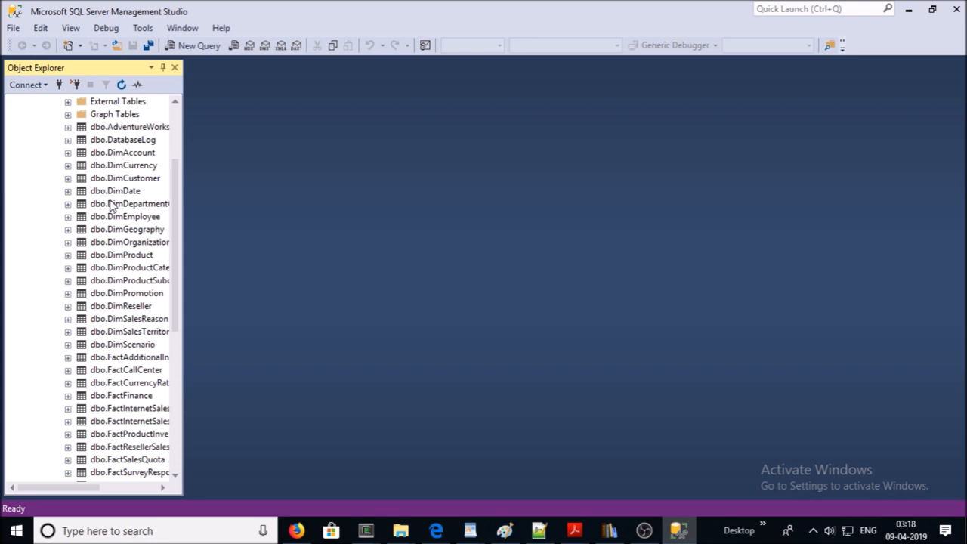
mouse_move(98, 215)
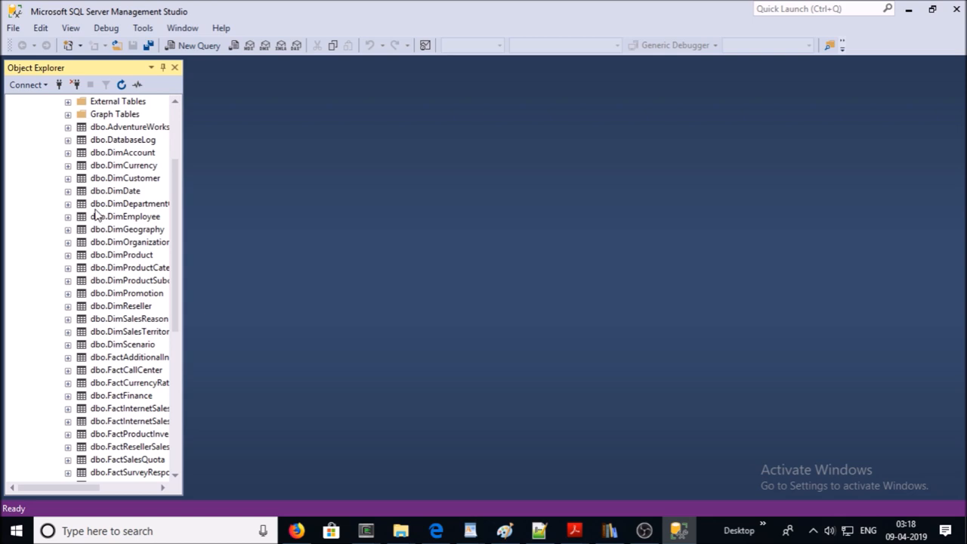
mouse_move(47, 241)
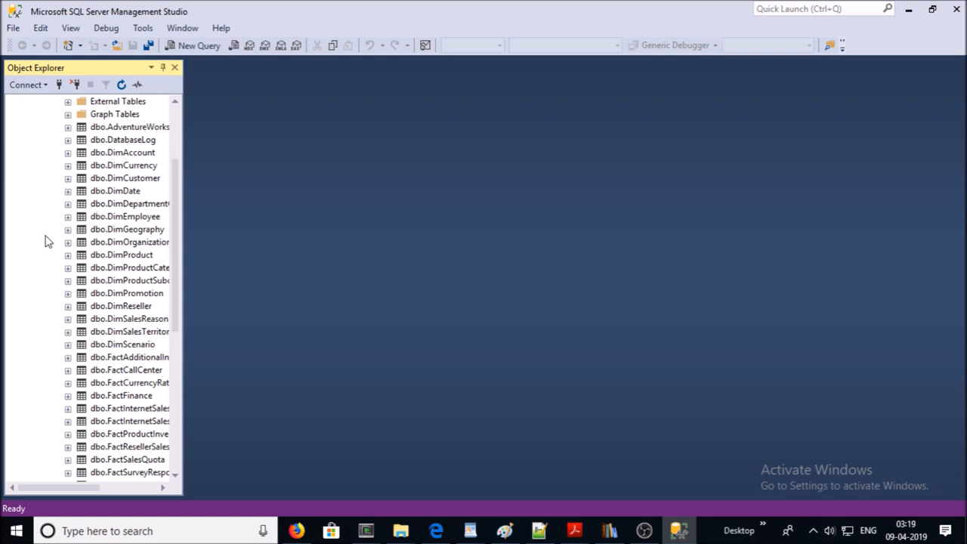
mouse_move(32, 249)
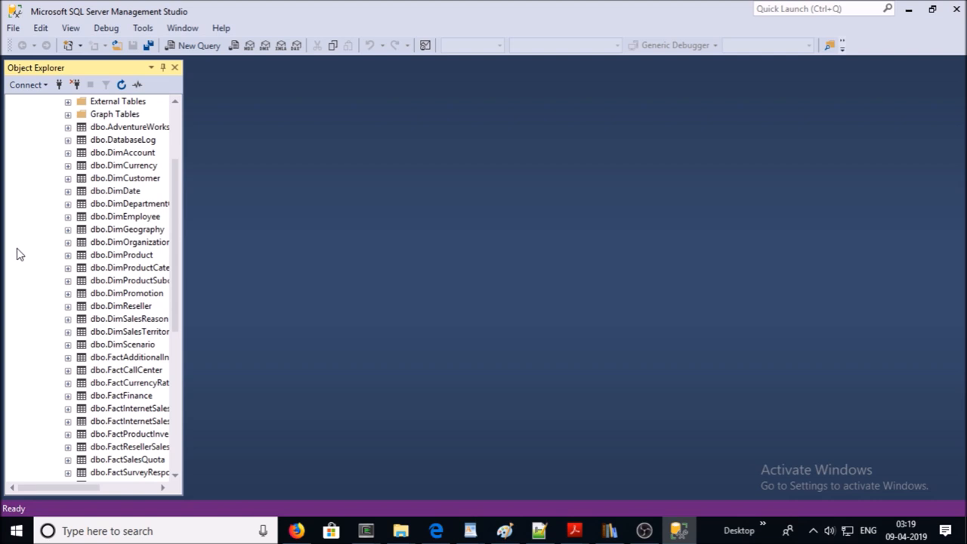
mouse_move(11, 260)
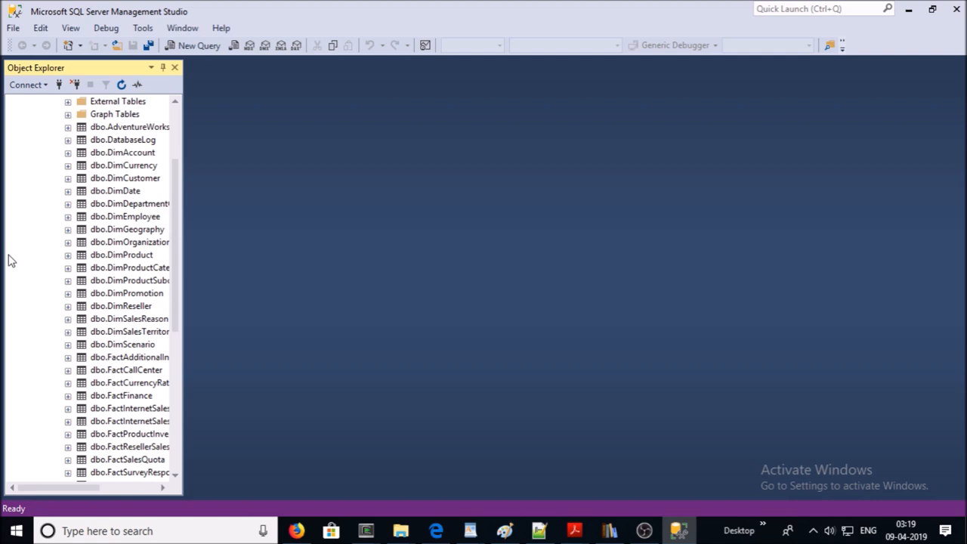
mouse_move(5, 264)
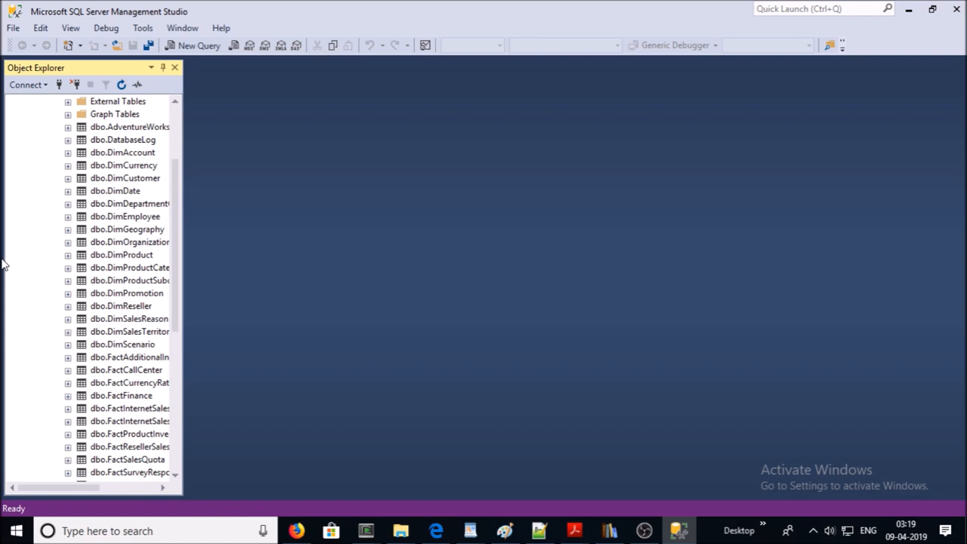
mouse_move(5, 459)
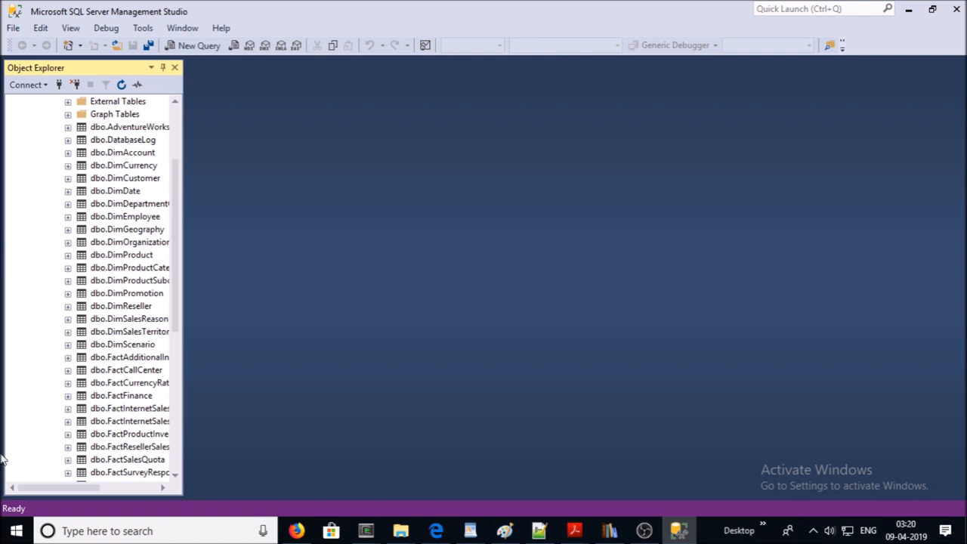